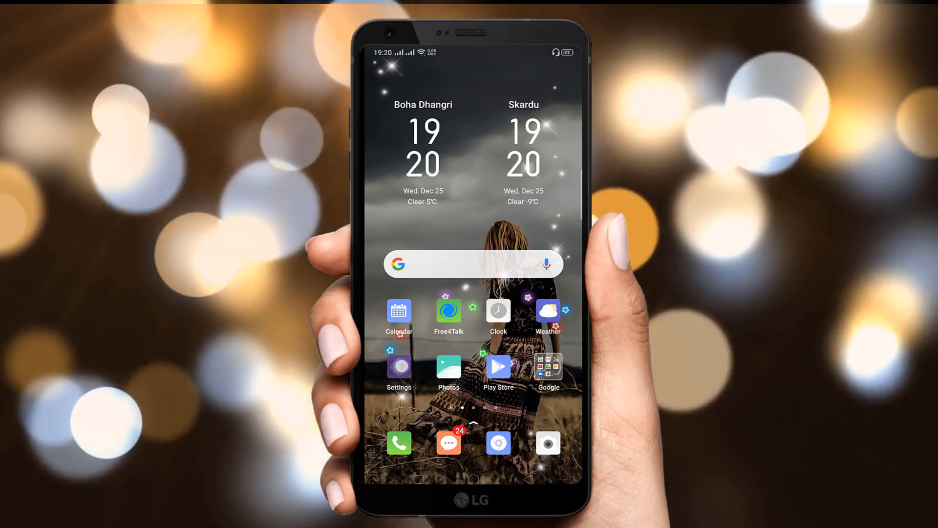
- Launch Settings and scroll the main list down to the Accounts and Sync entry
click(398, 365)
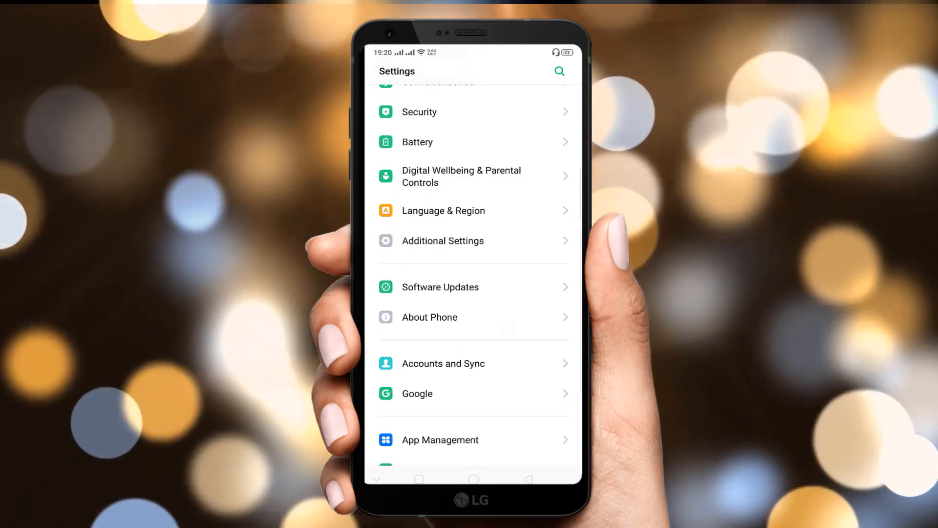
scroll(down, 3)
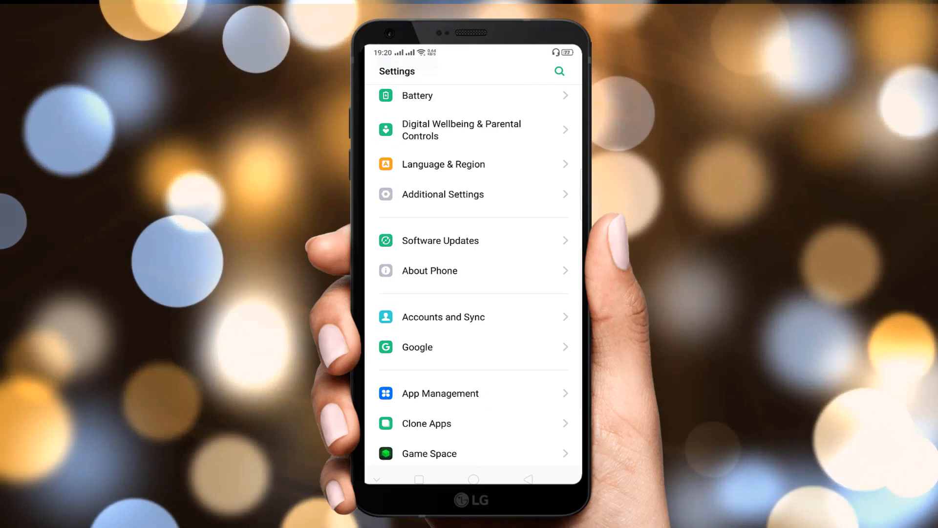
scroll(down, 3)
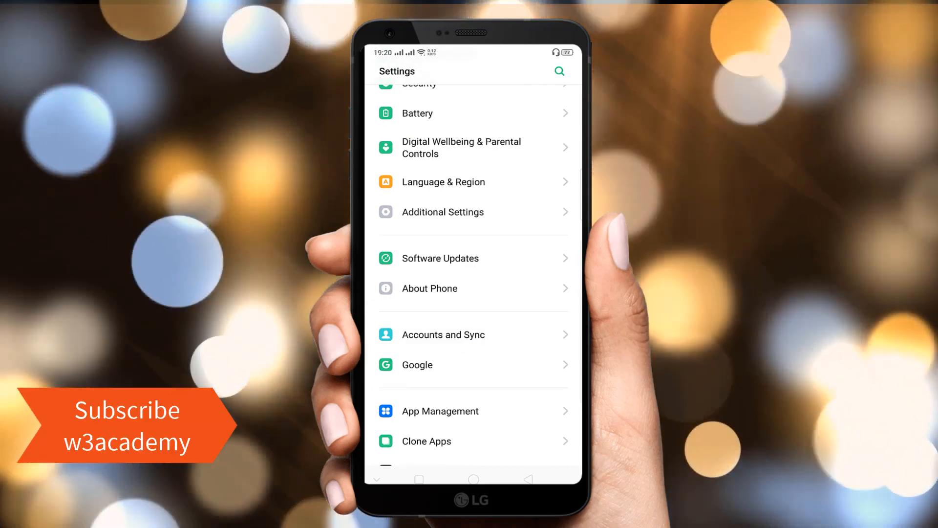
- Go into Accounts and Sync, Google, and the second account's sync page
click(444, 334)
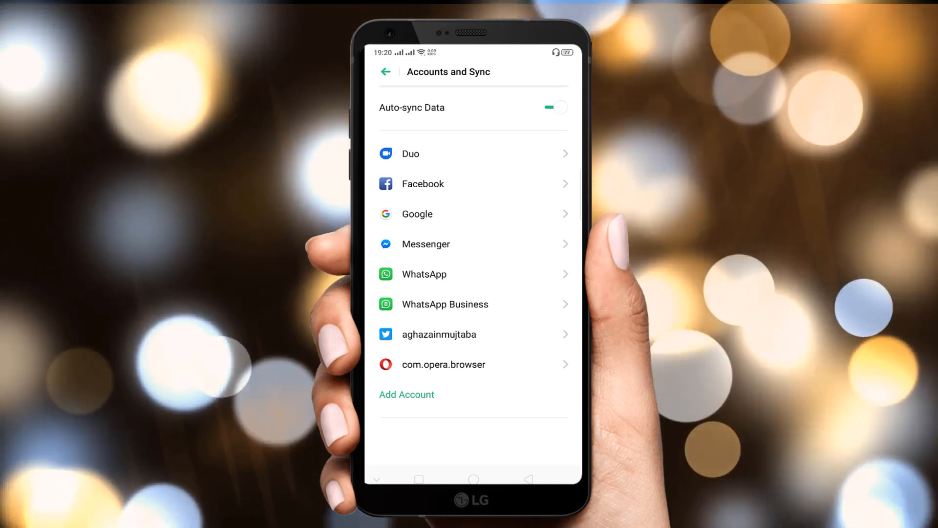
click(417, 214)
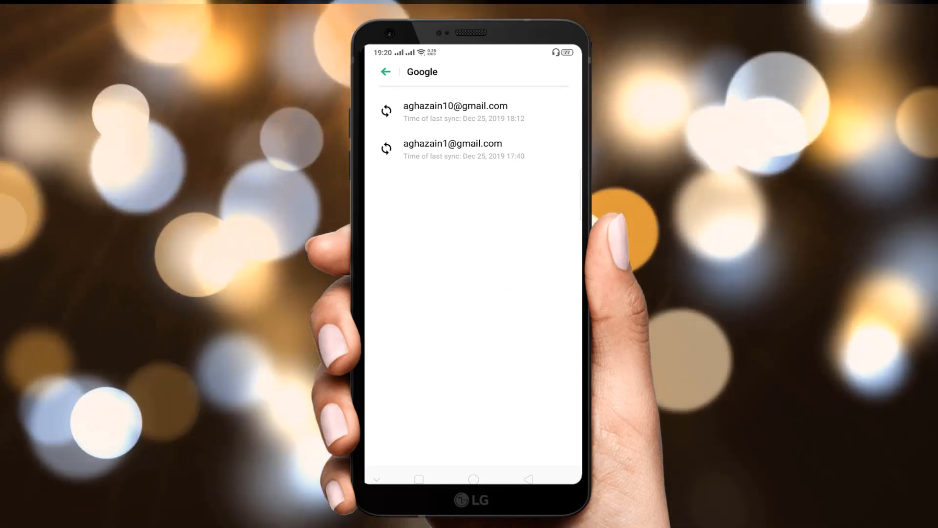
click(452, 149)
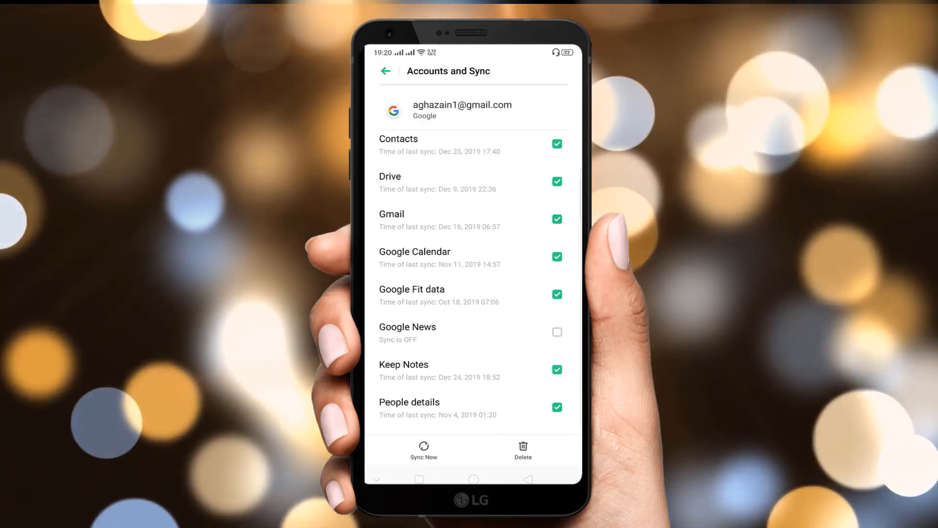
scroll(up, 3)
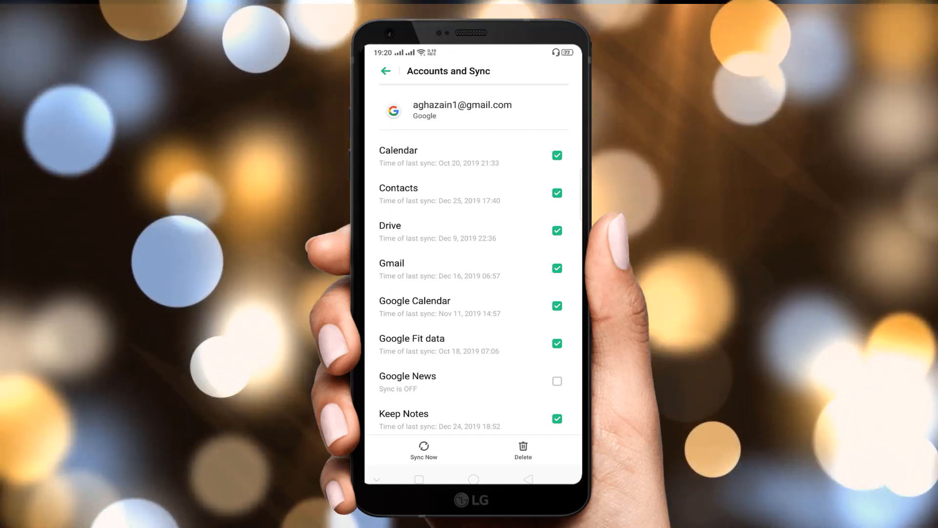
click(522, 450)
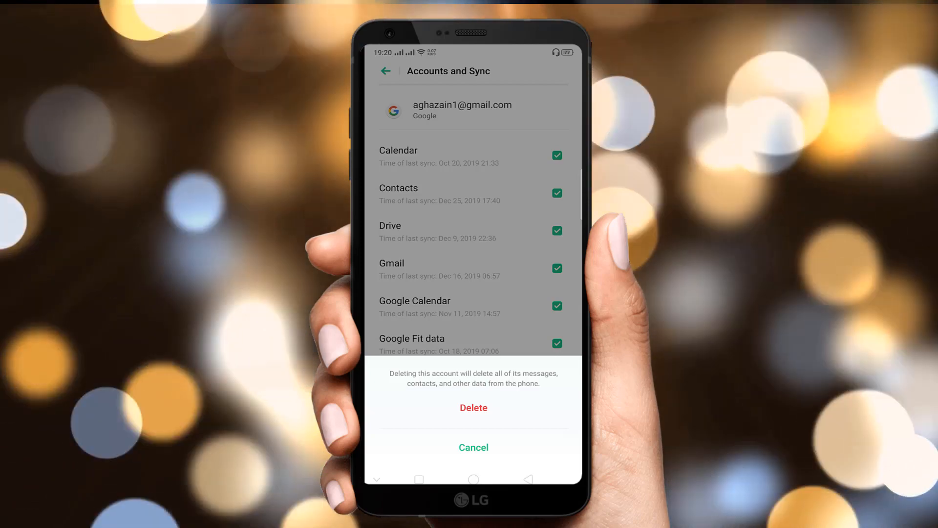
click(473, 447)
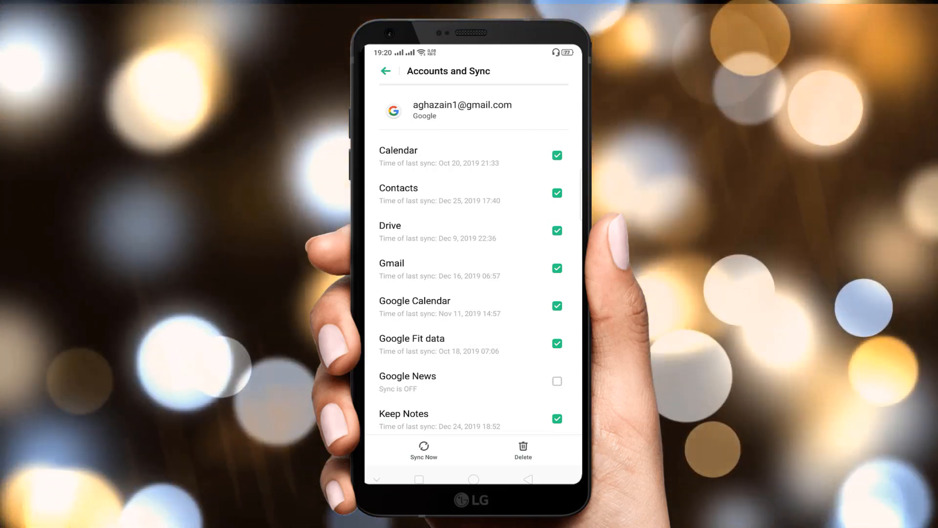
- Back out through the accounts list and settings to the phone's home screen
click(386, 71)
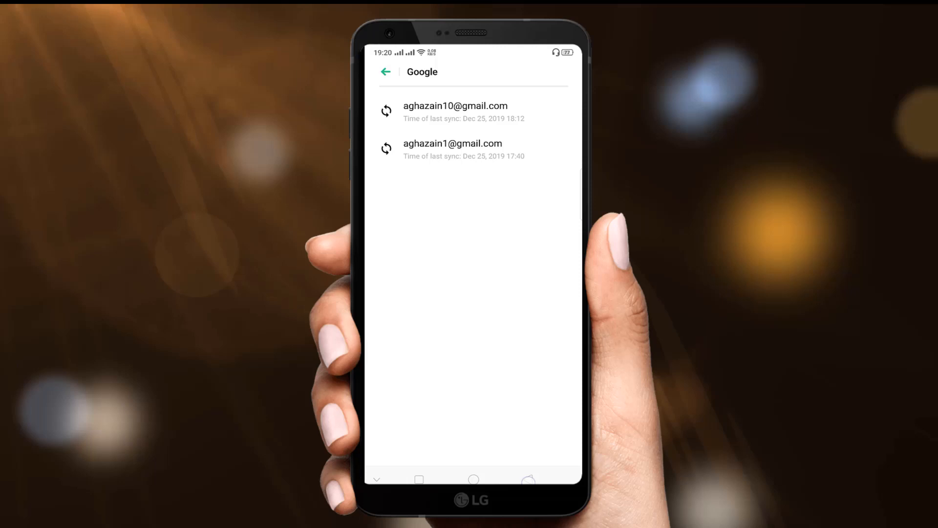
click(385, 71)
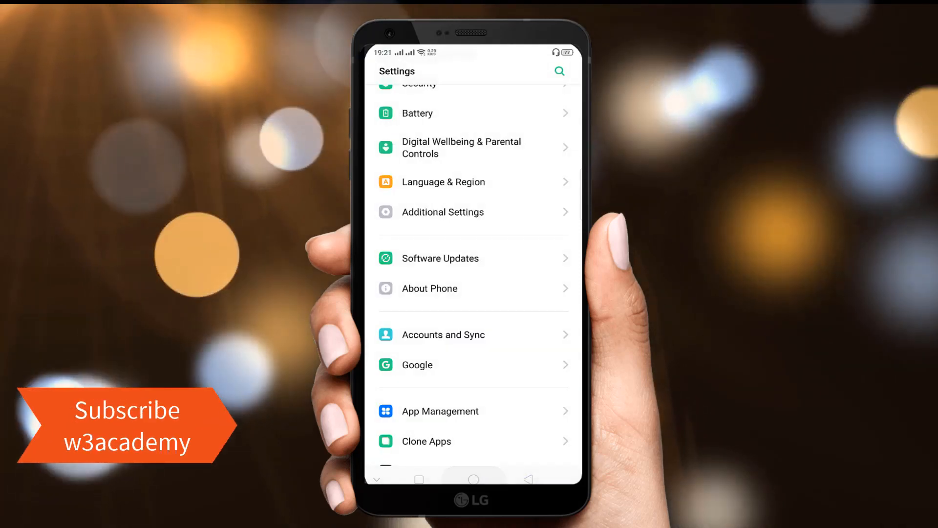
click(473, 477)
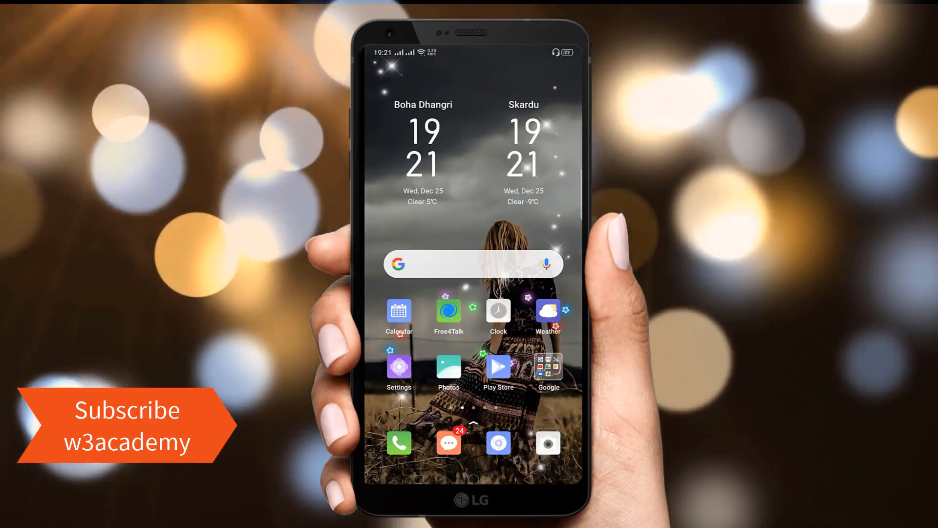